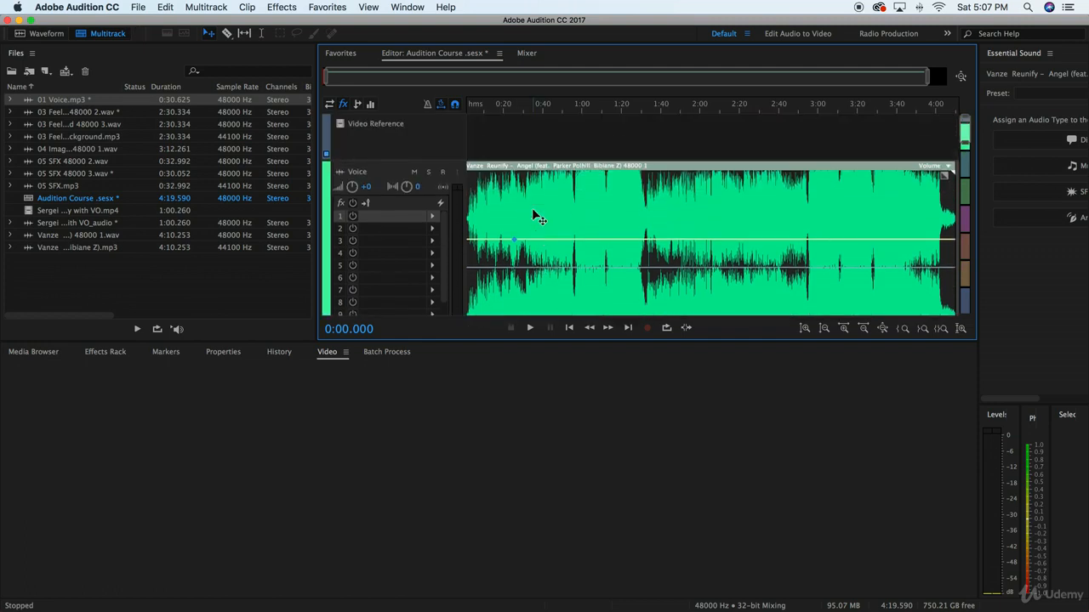
mouse_move(502, 223)
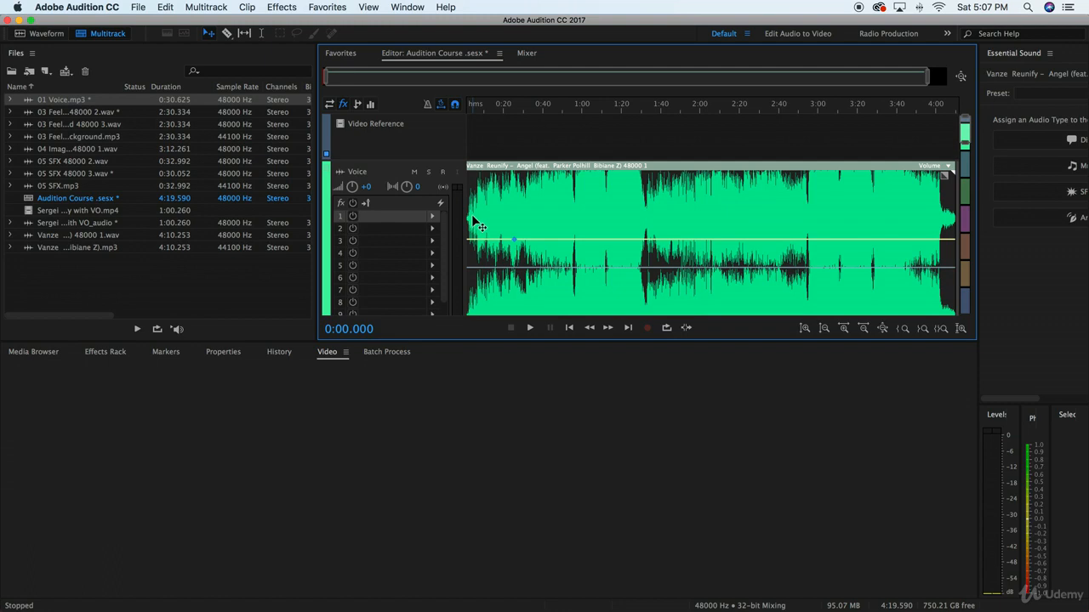
mouse_move(431, 219)
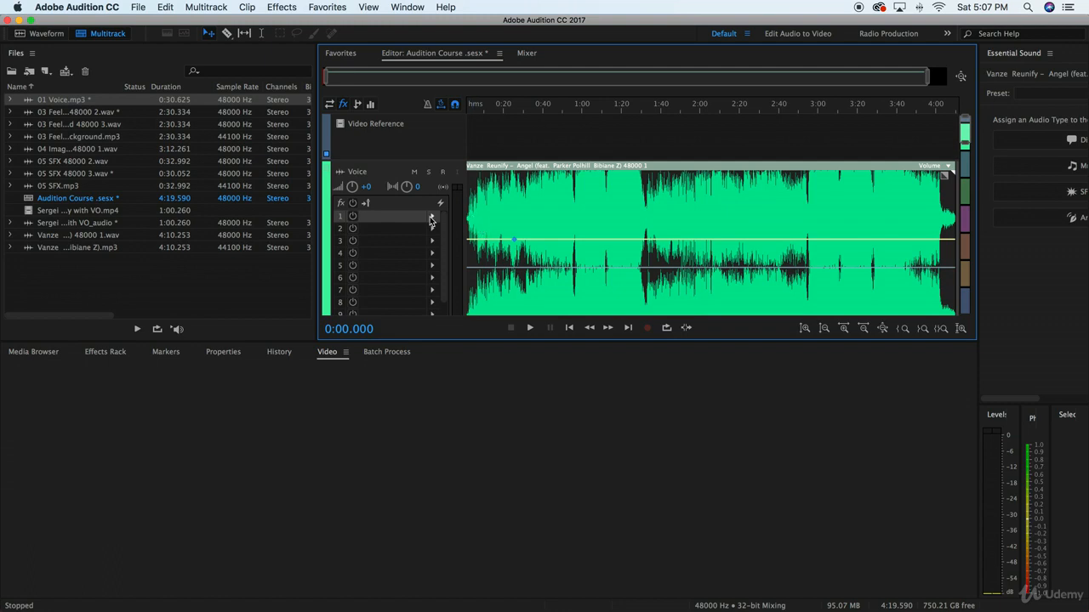
mouse_move(500, 232)
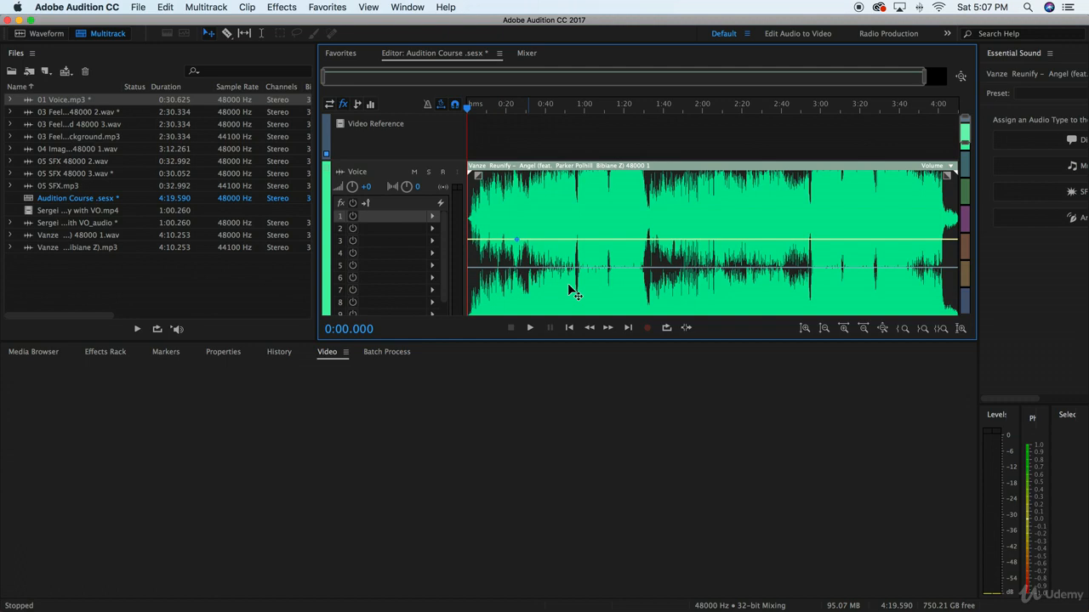
mouse_move(558, 283)
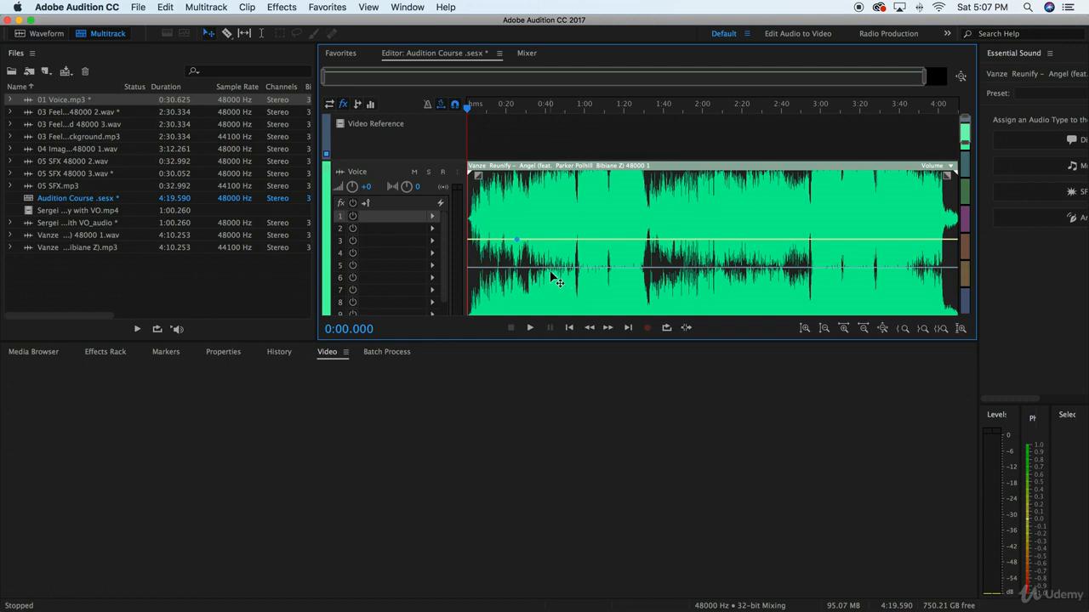
mouse_move(484, 179)
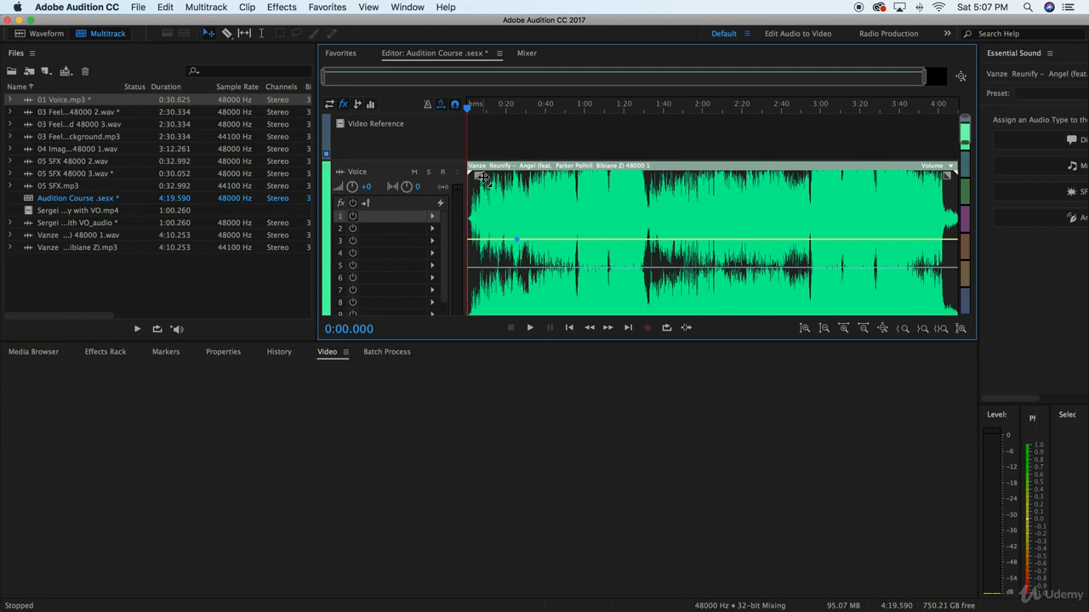
mouse_move(492, 204)
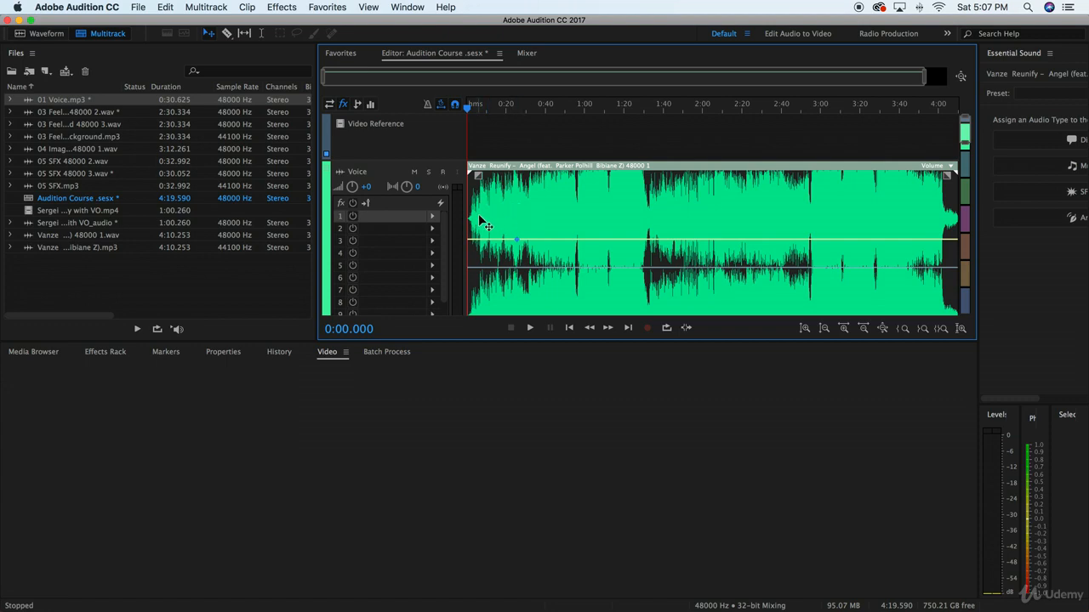
mouse_move(502, 231)
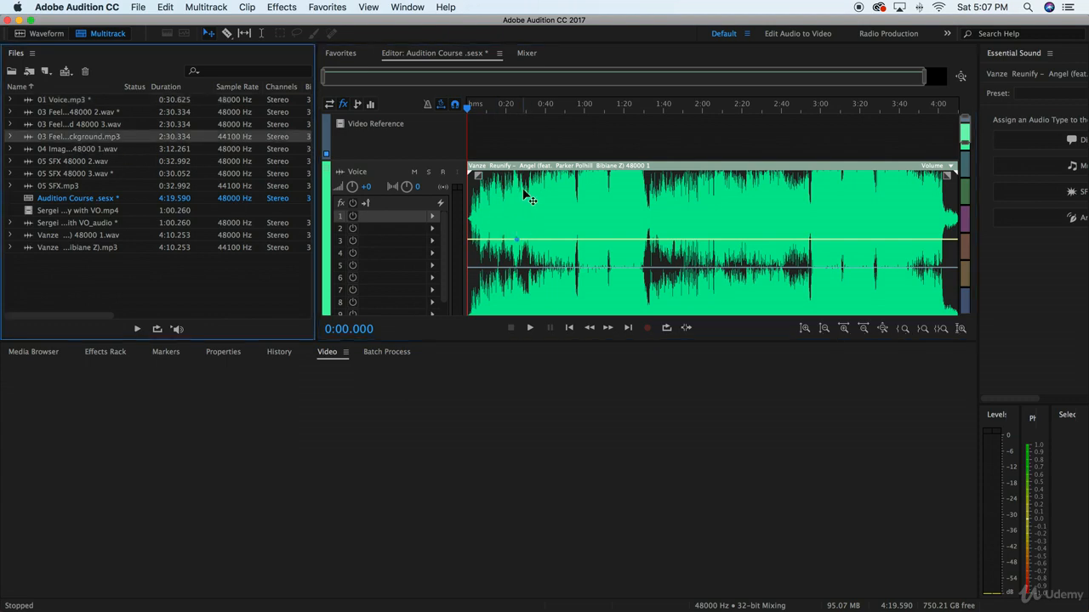
mouse_move(489, 188)
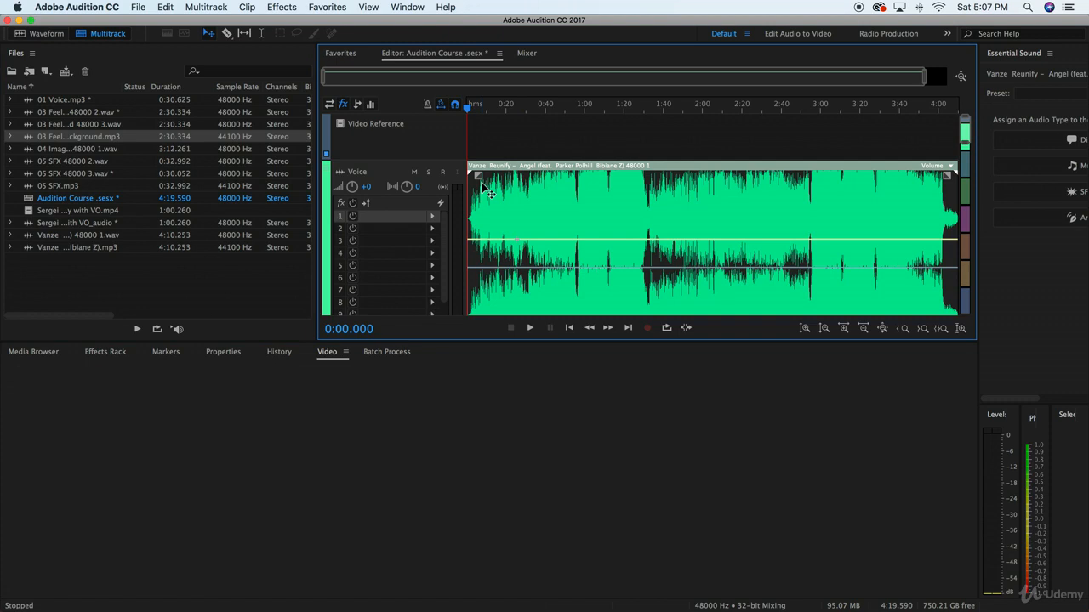
mouse_move(441, 224)
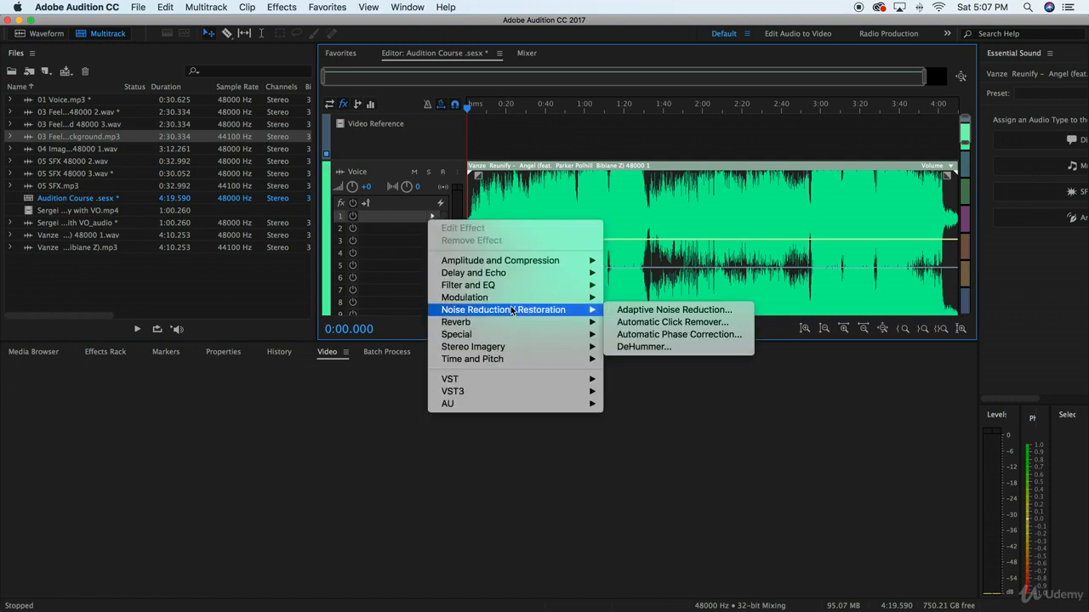
mouse_move(464, 297)
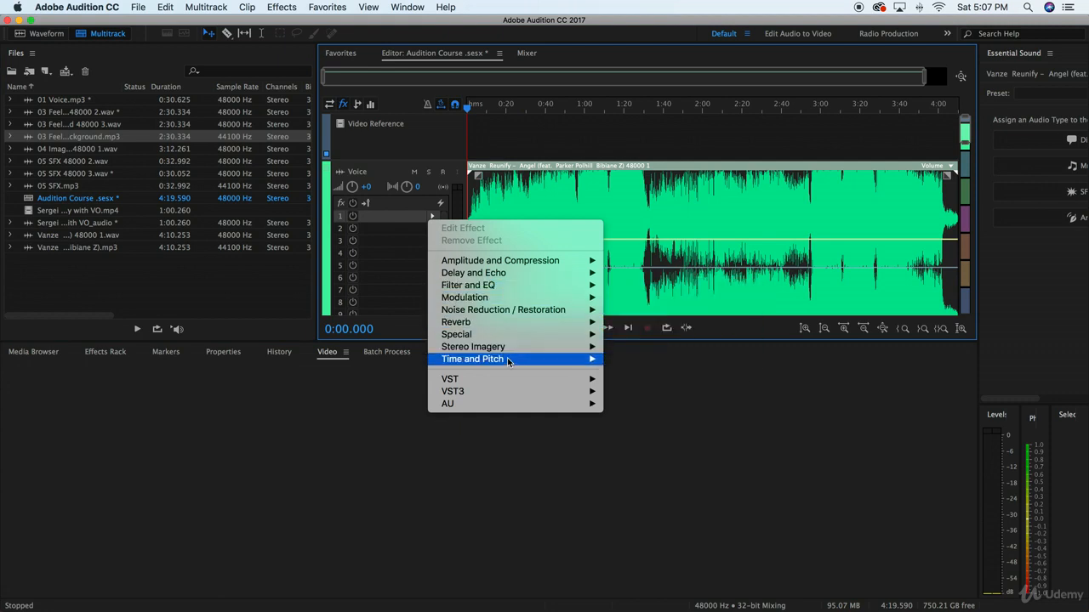
mouse_move(473, 347)
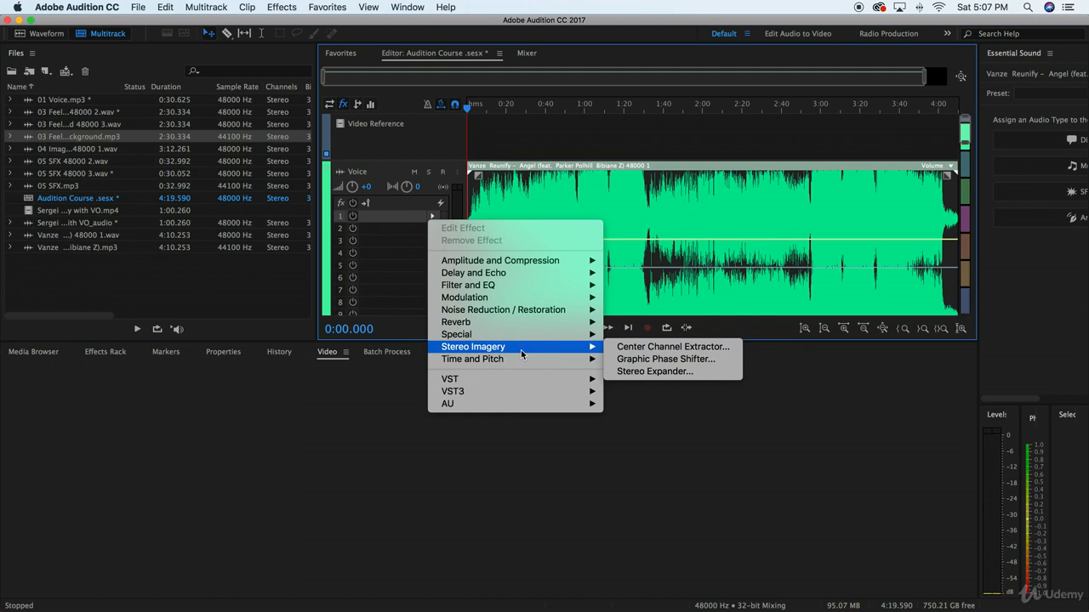
mouse_move(673, 347)
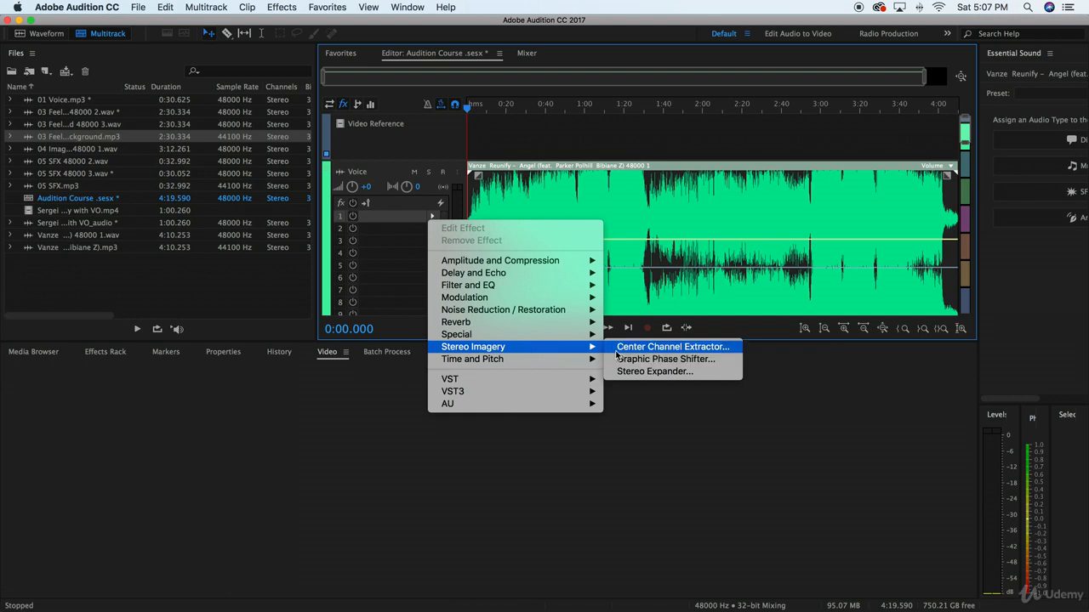
mouse_move(630, 358)
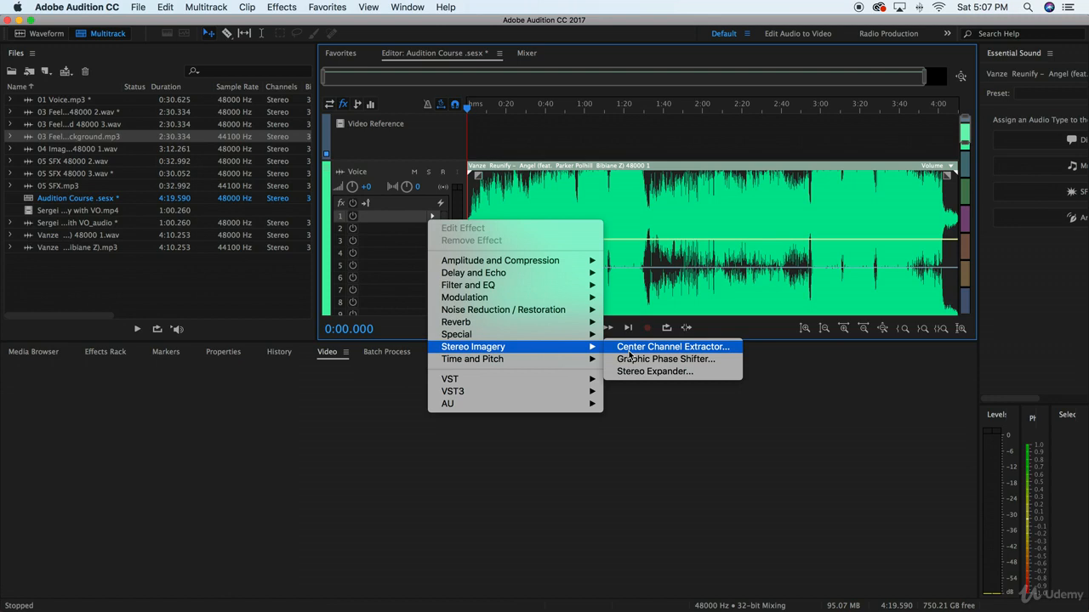
Insert Center Channel Extractor on the Voice track and apply its Vocal Remove preset
left_click(671, 346)
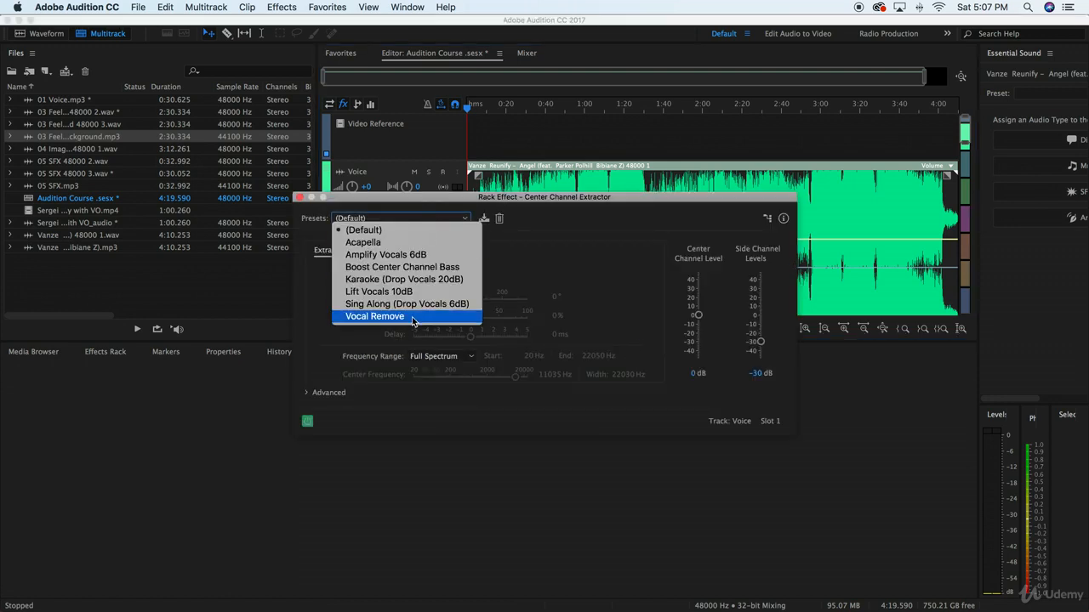
left_click(374, 316)
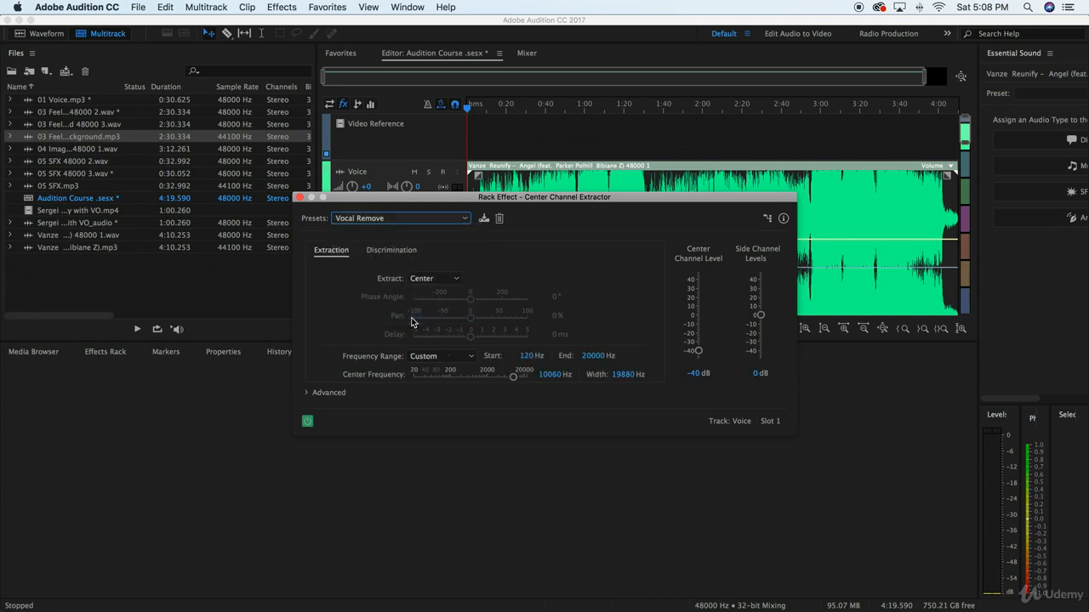
mouse_move(447, 201)
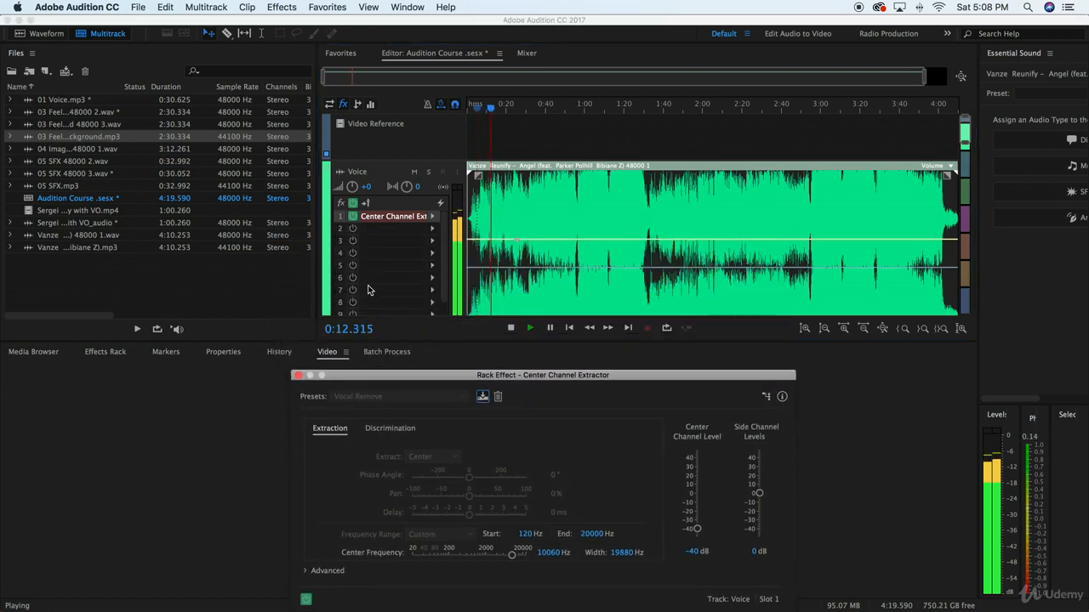
Play a portion of the song to hear vocals reduced by the Vocal Remove preset, then stop
left_click_drag(543, 375, 525, 361)
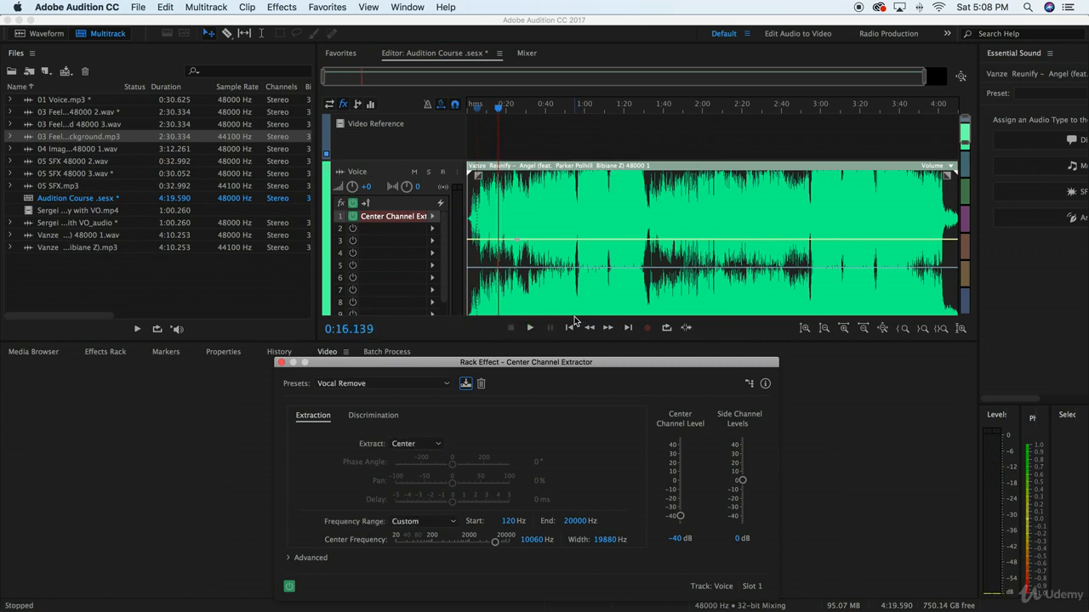
mouse_move(480, 175)
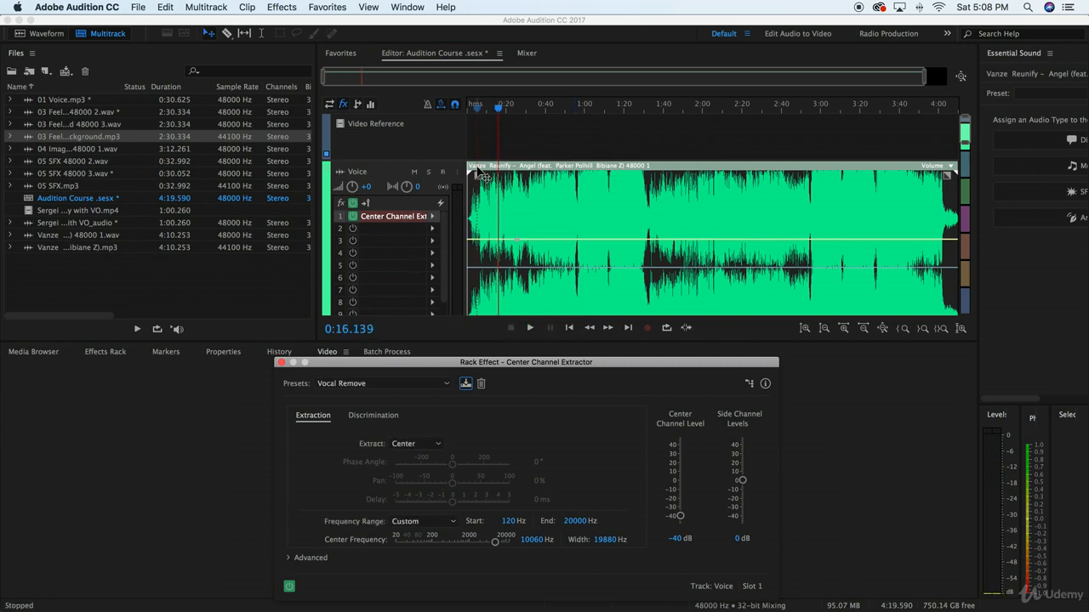
mouse_move(434, 222)
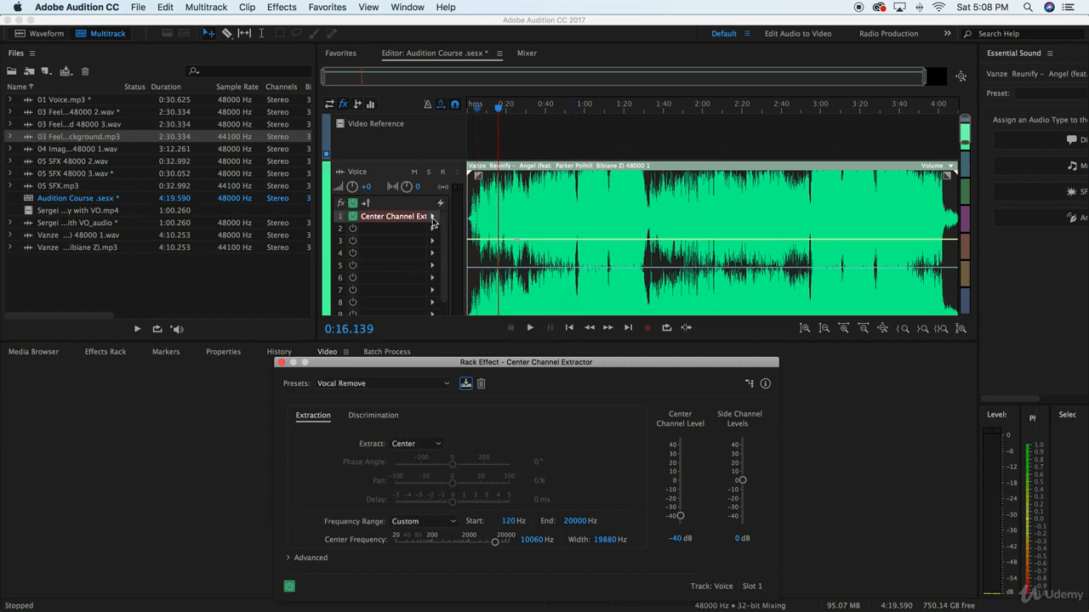
mouse_move(370, 229)
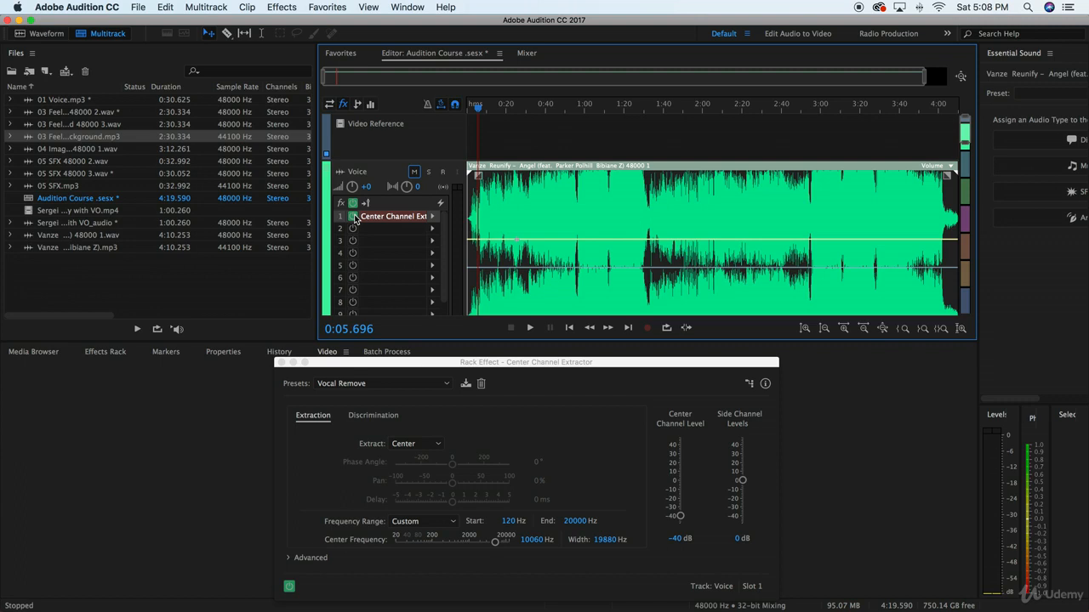
left_click(530, 328)
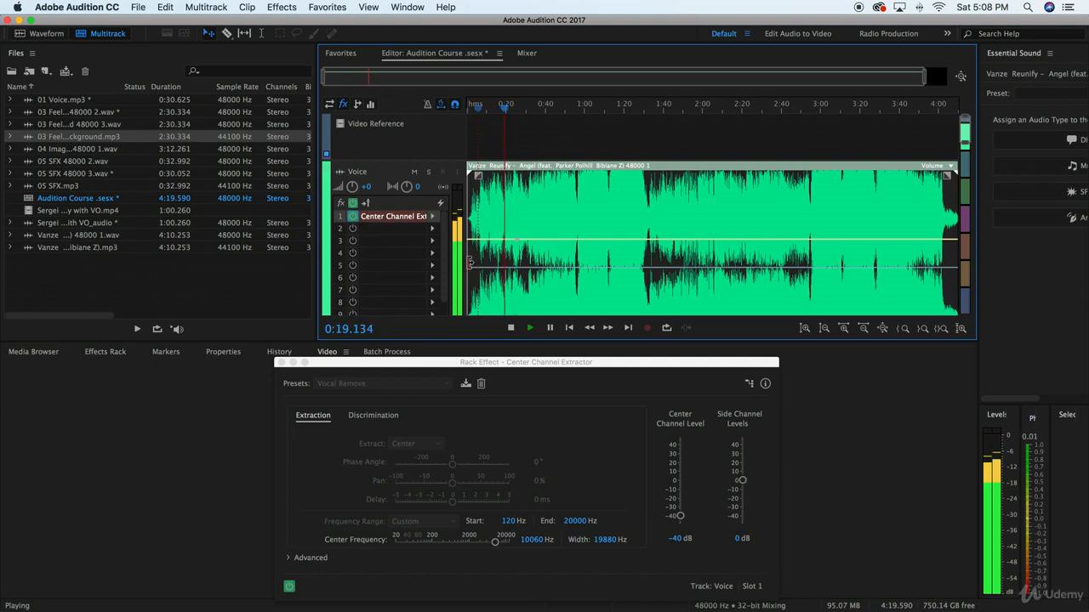
left_click(511, 328)
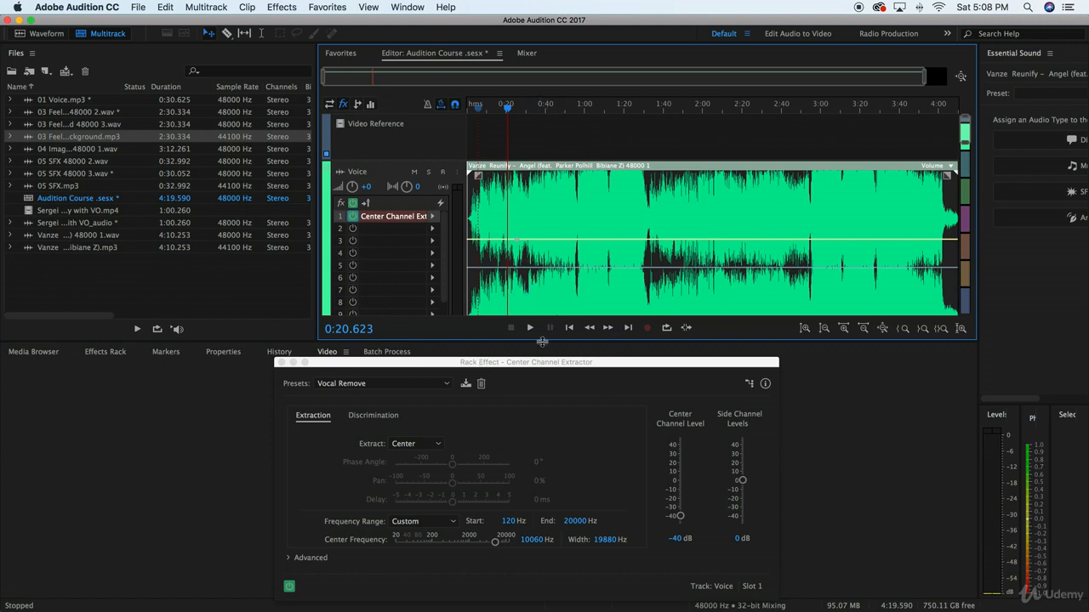
Set Center Channel Level to -48 dB and play the song again
left_click_drag(525, 361, 531, 346)
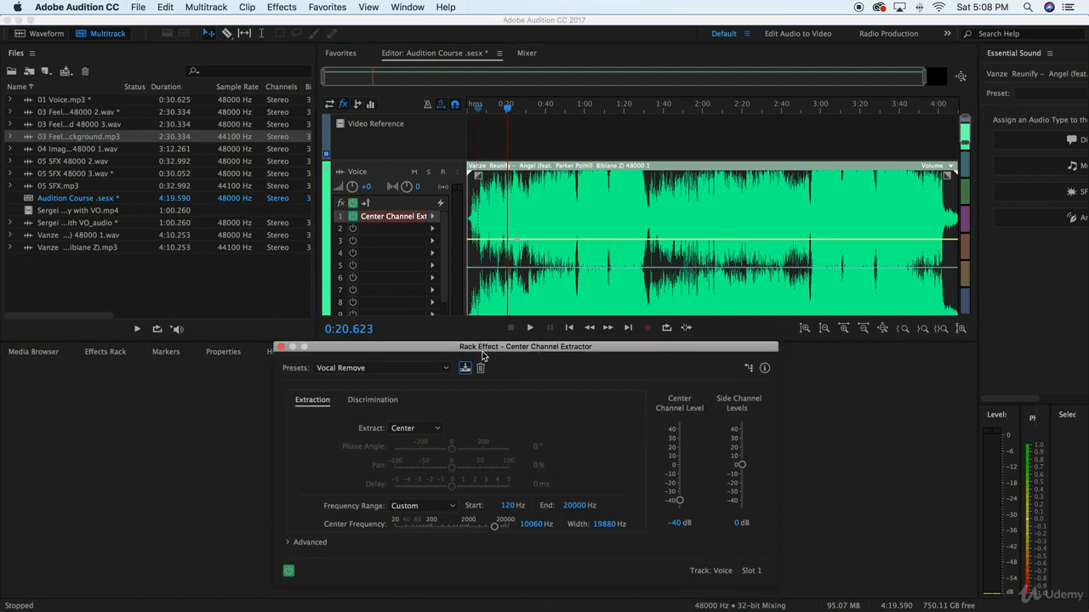
mouse_move(679, 469)
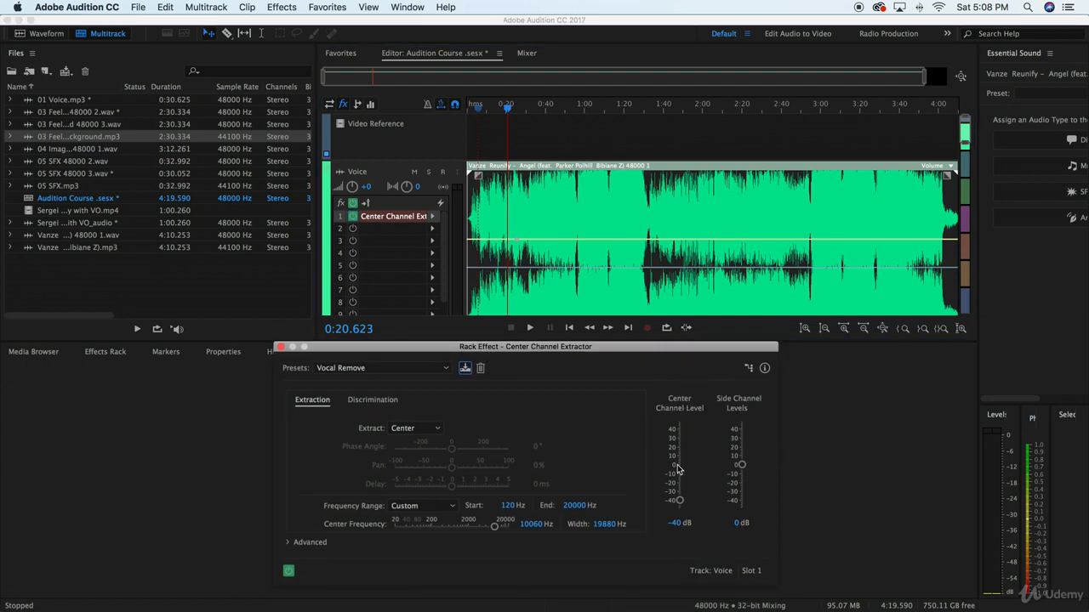
left_click_drag(679, 501, 678, 507)
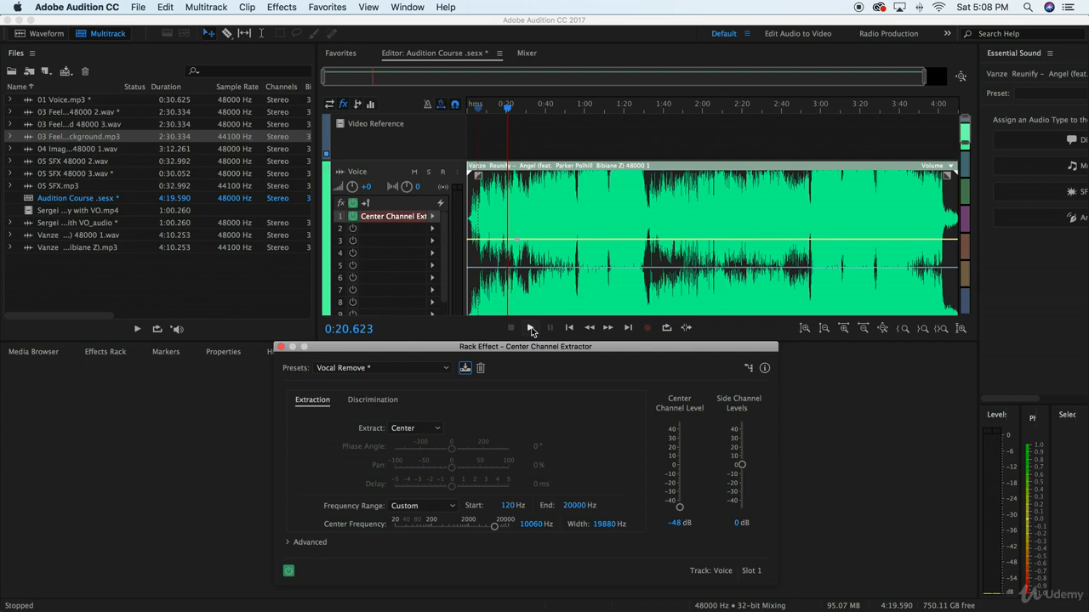
left_click(530, 327)
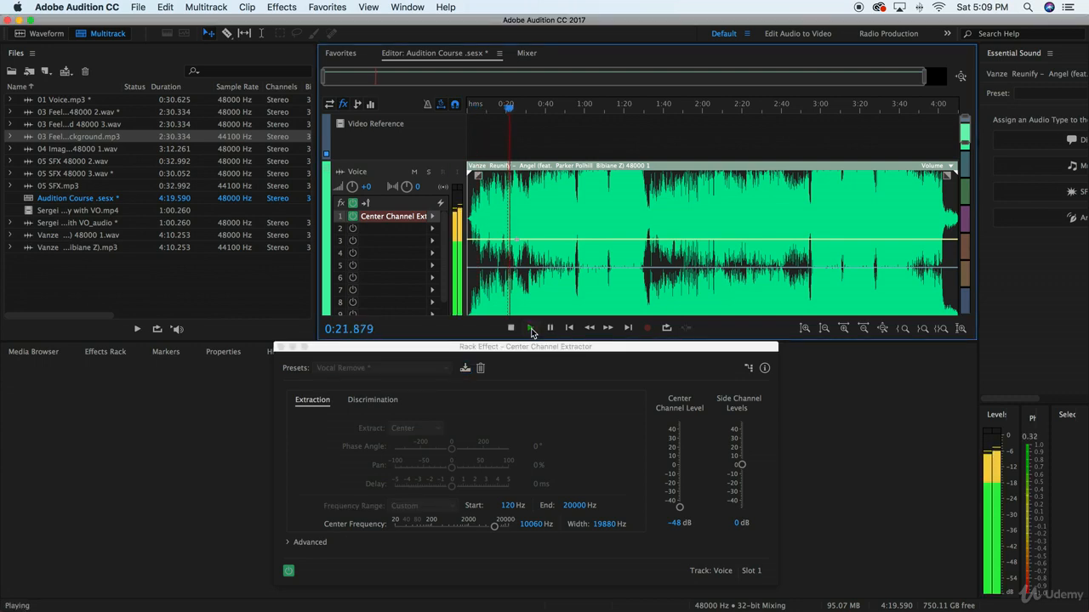
mouse_move(550, 327)
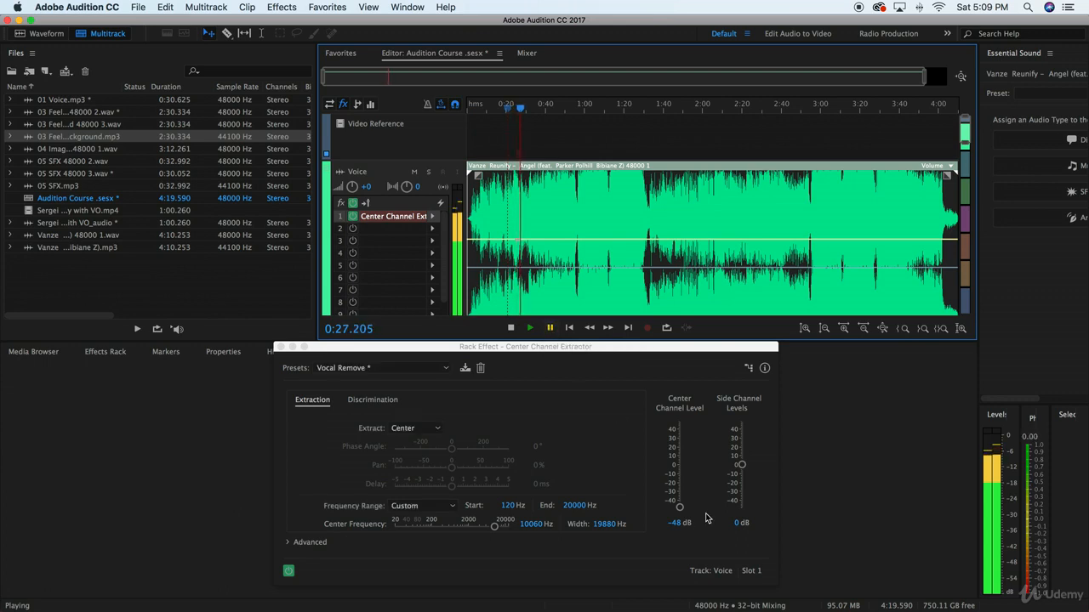
mouse_move(730, 404)
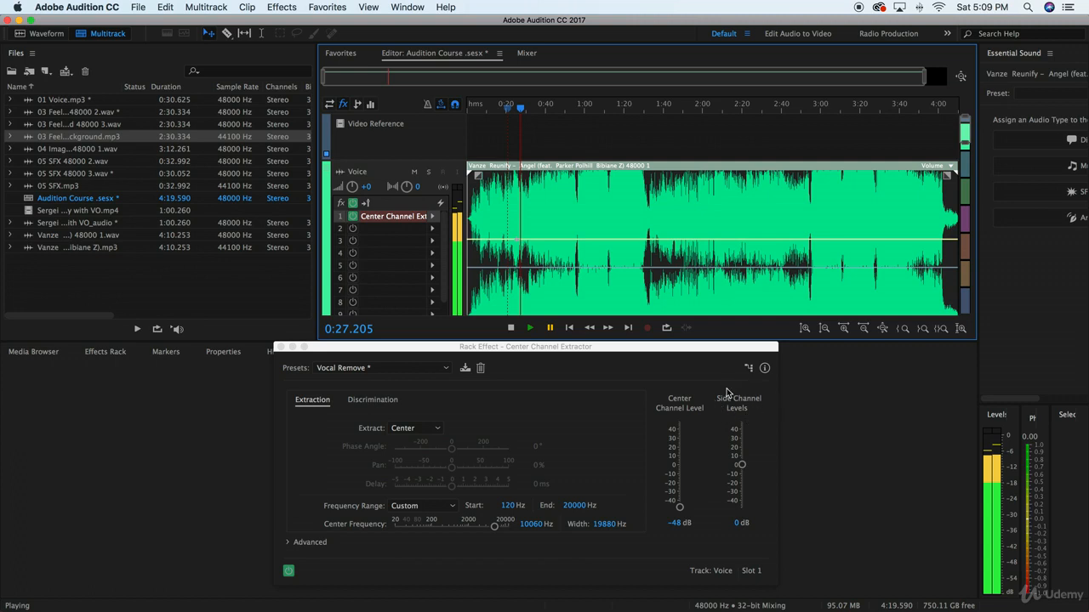
mouse_move(741, 297)
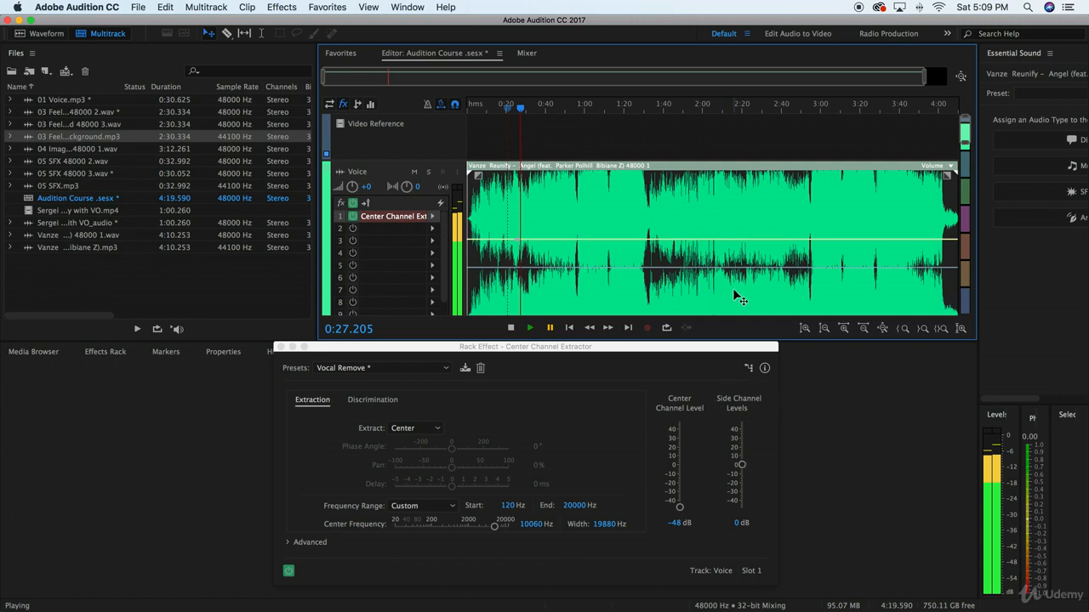
mouse_move(743, 455)
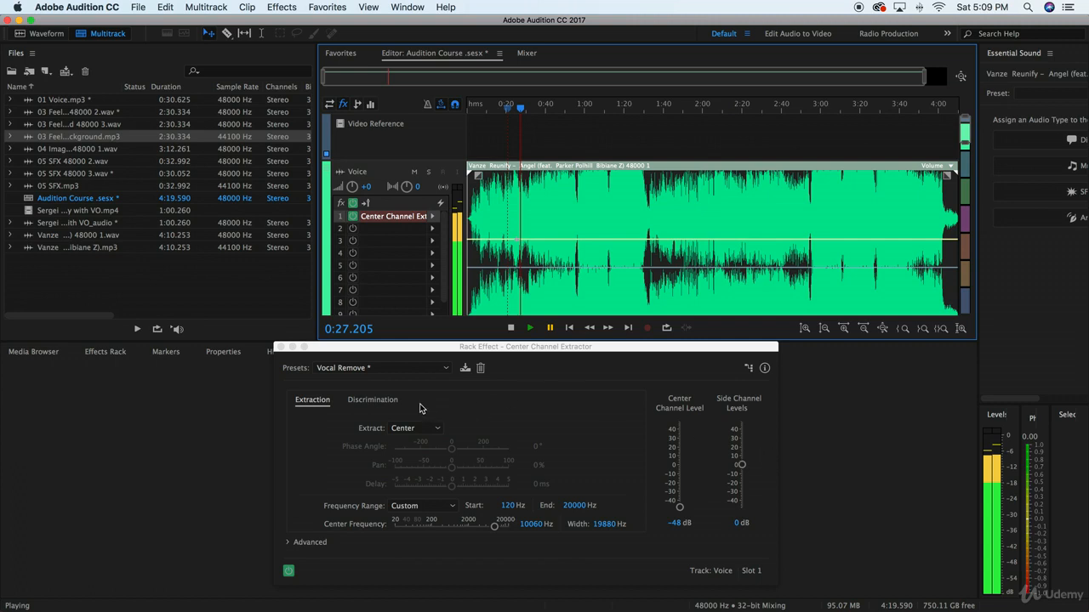
mouse_move(377, 403)
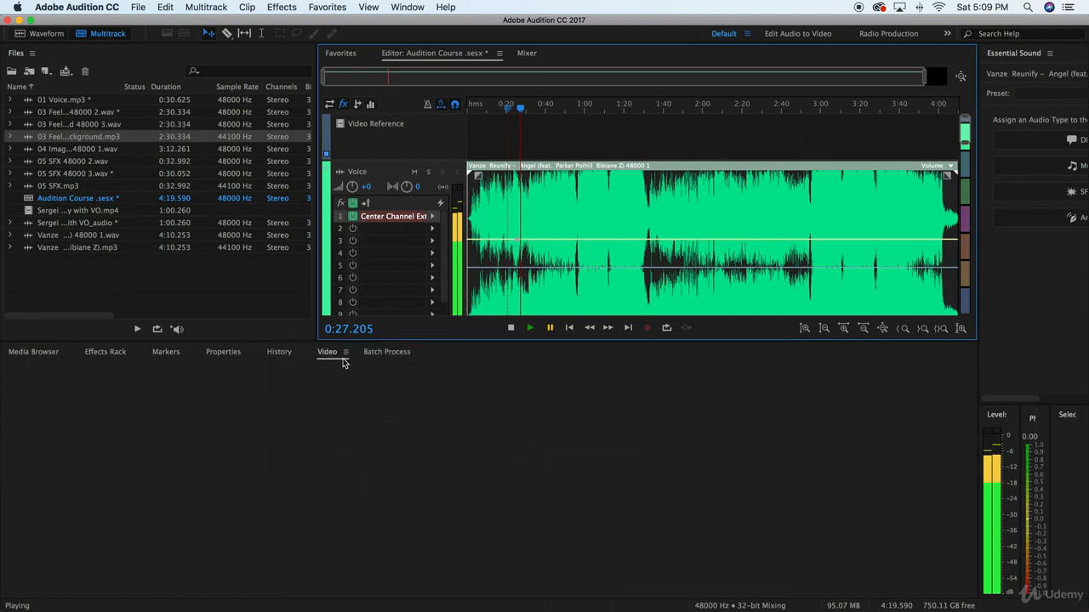
mouse_move(513, 243)
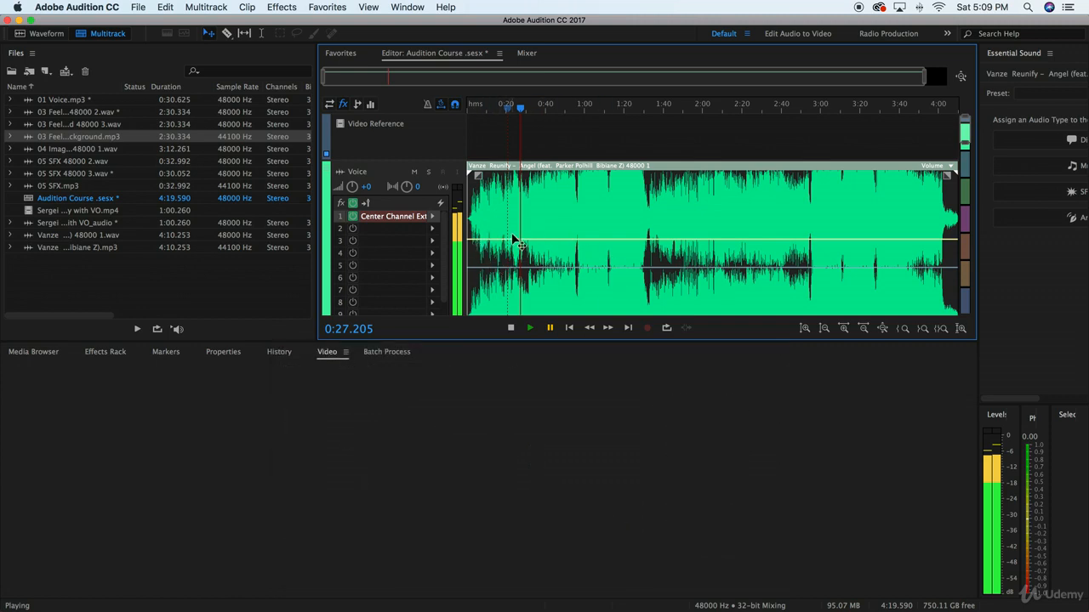
mouse_move(498, 247)
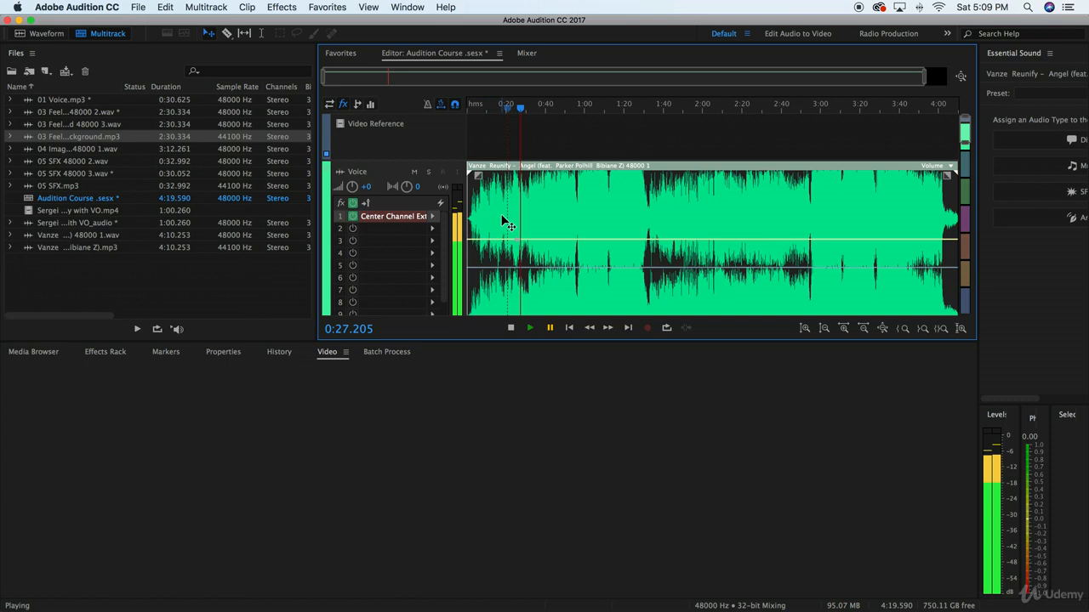
mouse_move(532, 238)
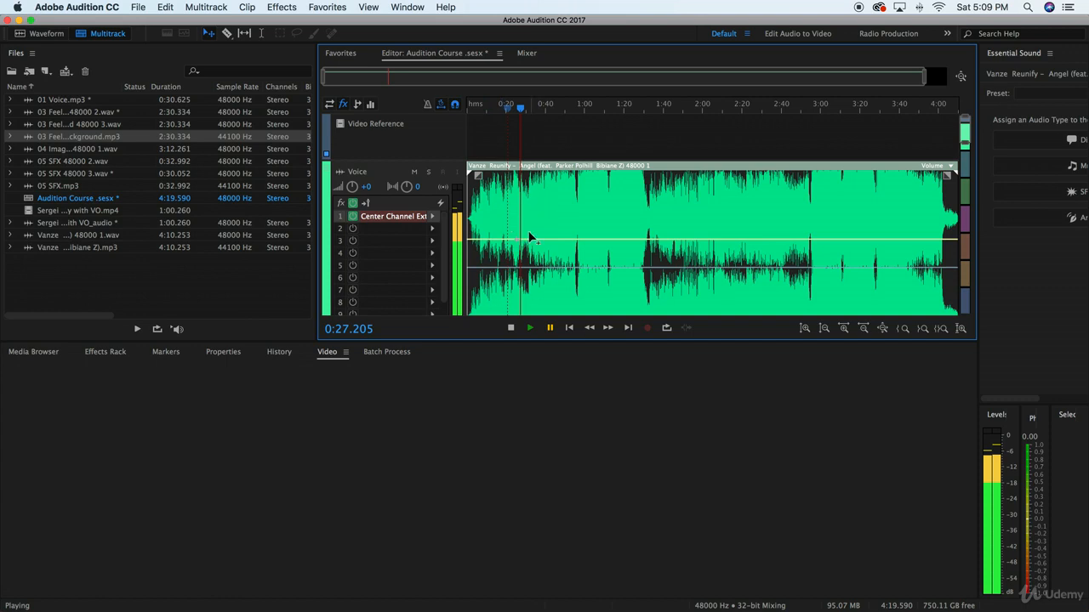
mouse_move(489, 238)
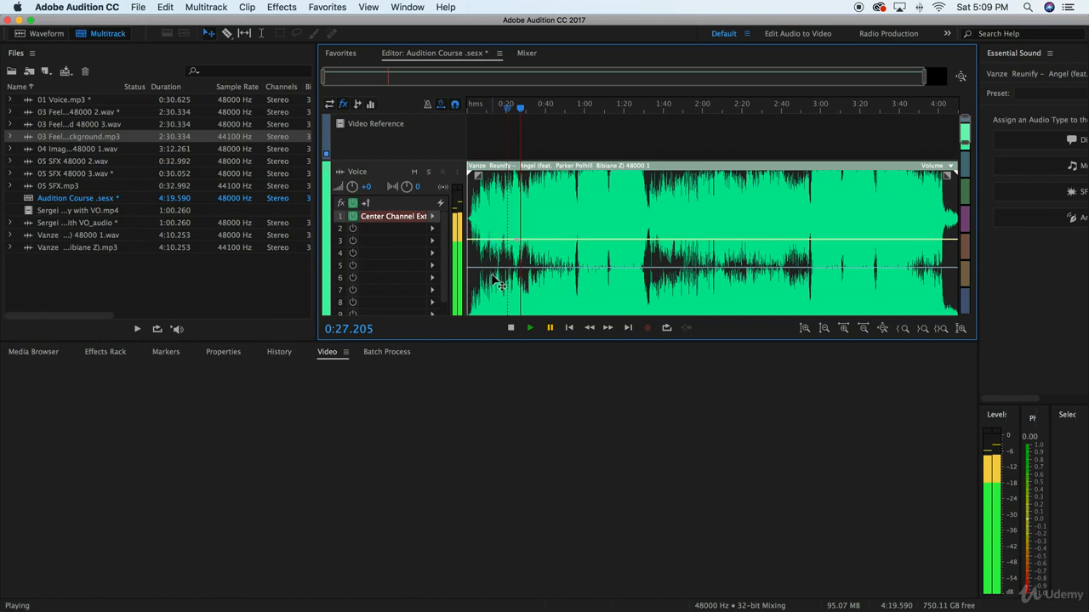
mouse_move(404, 224)
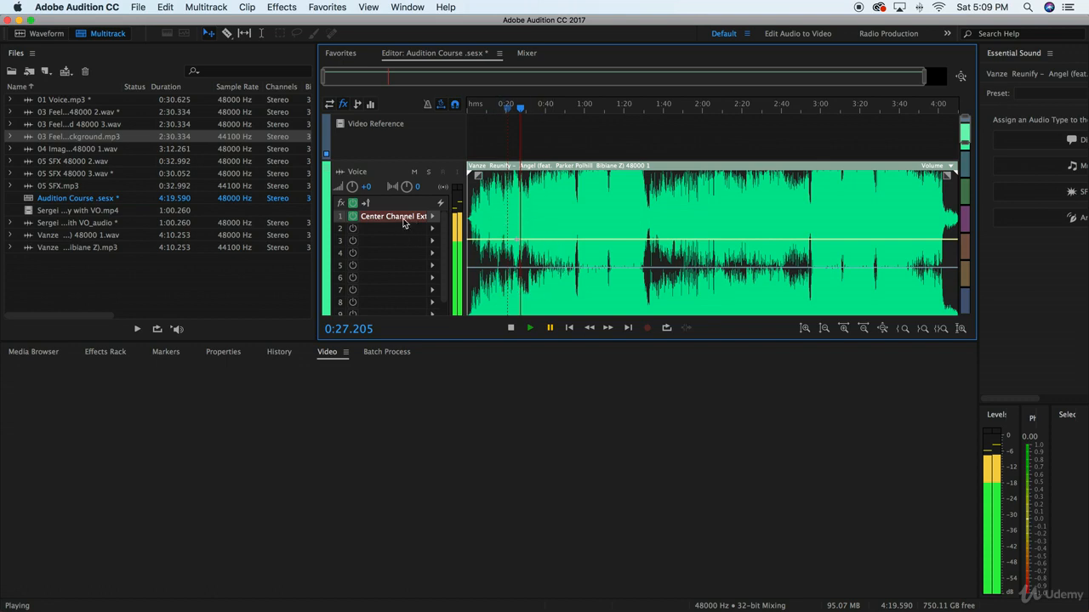
mouse_move(415, 223)
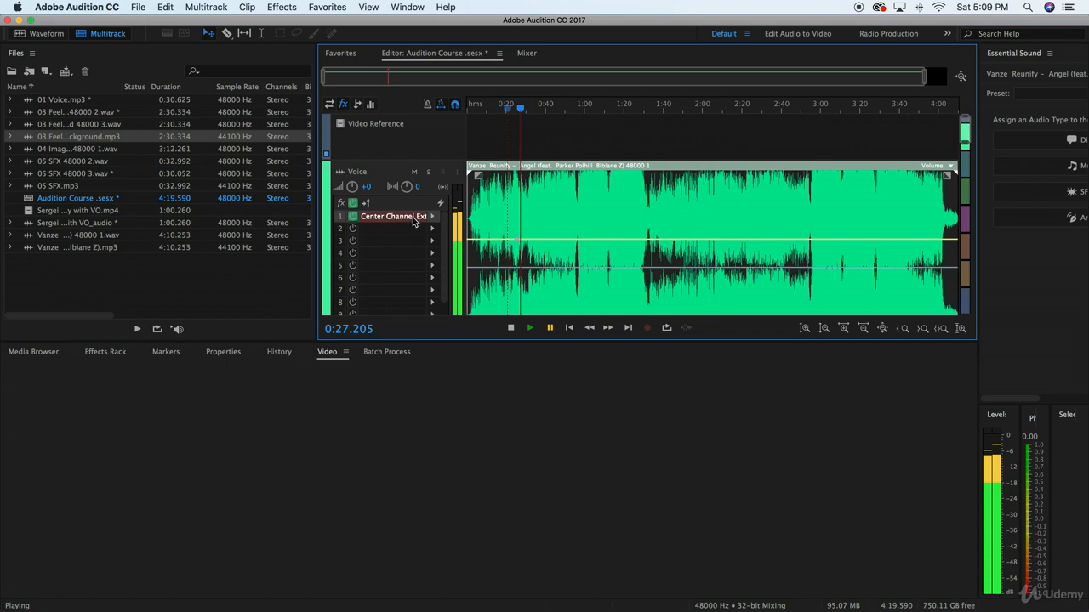
mouse_move(462, 229)
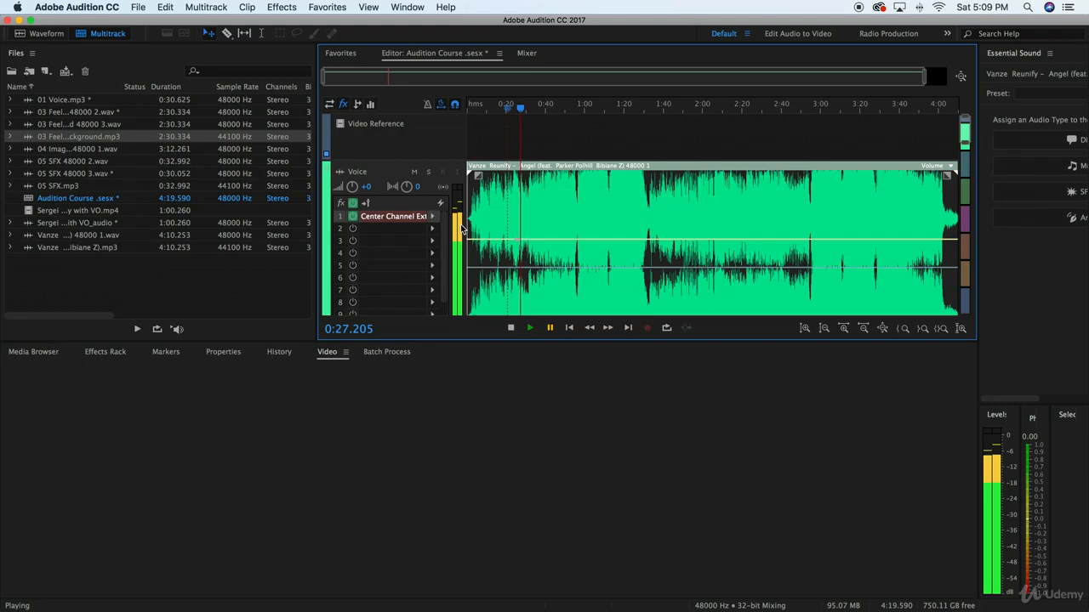